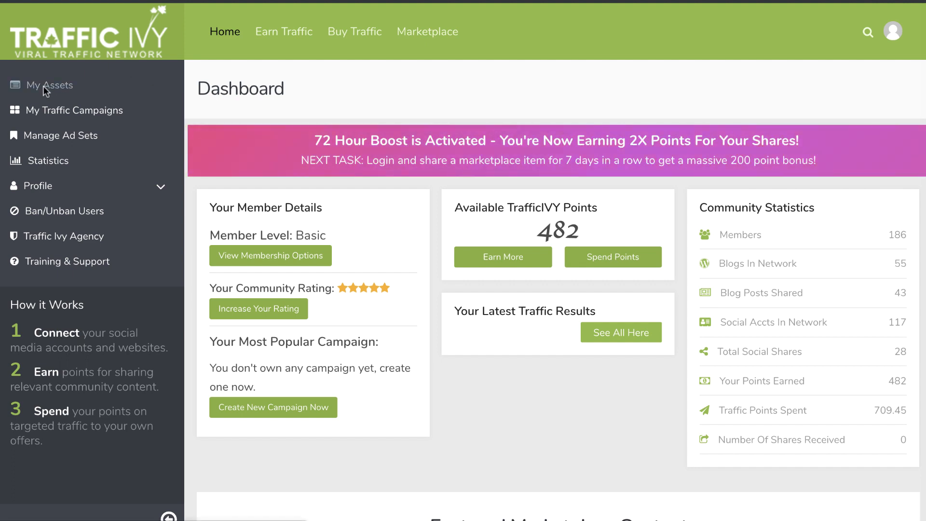
# Step: Add a new WordPress site from My Assets by submitting its URL, username and password
pyautogui.click(49, 85)
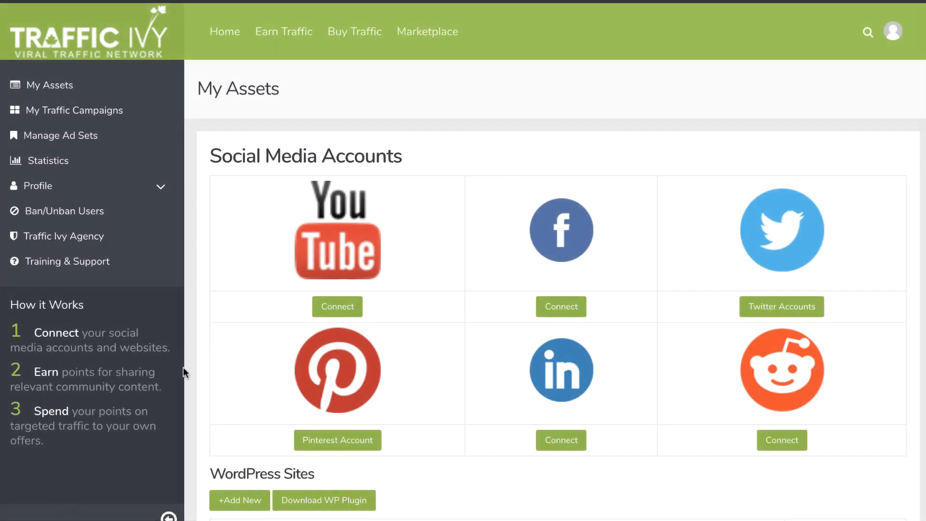
pyautogui.scroll(-3)
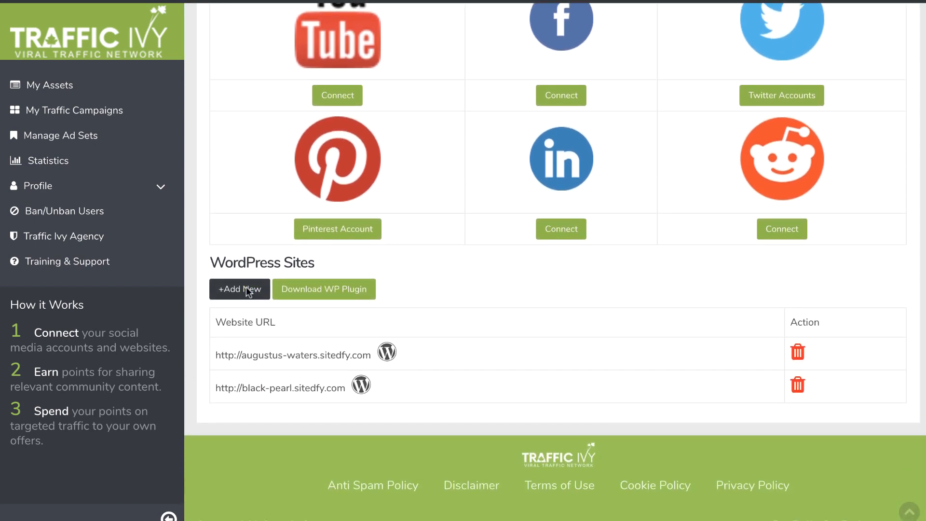
pyautogui.click(240, 289)
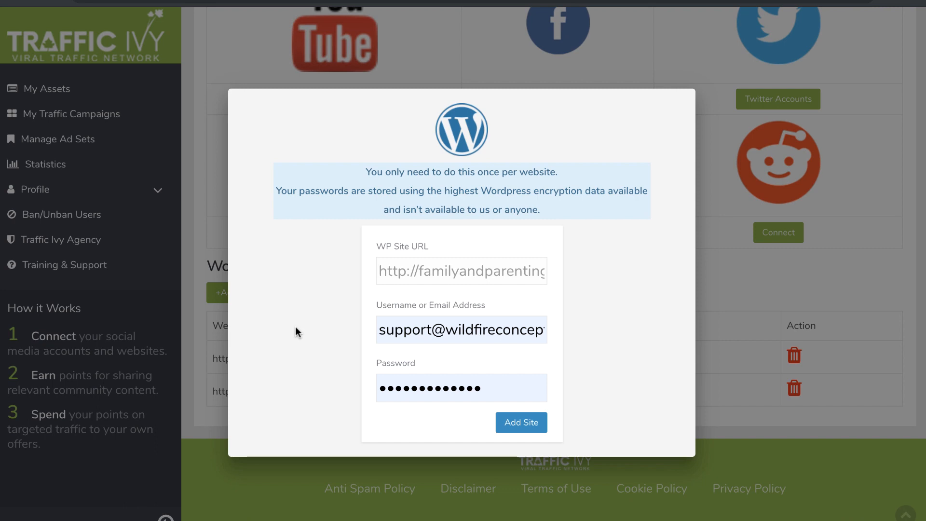
pyautogui.moveTo(437, 262)
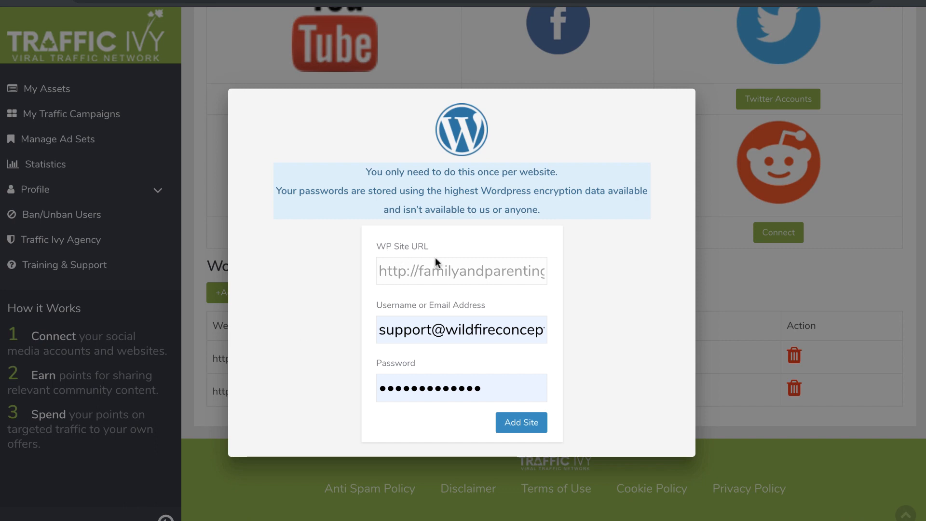
pyautogui.moveTo(469, 336)
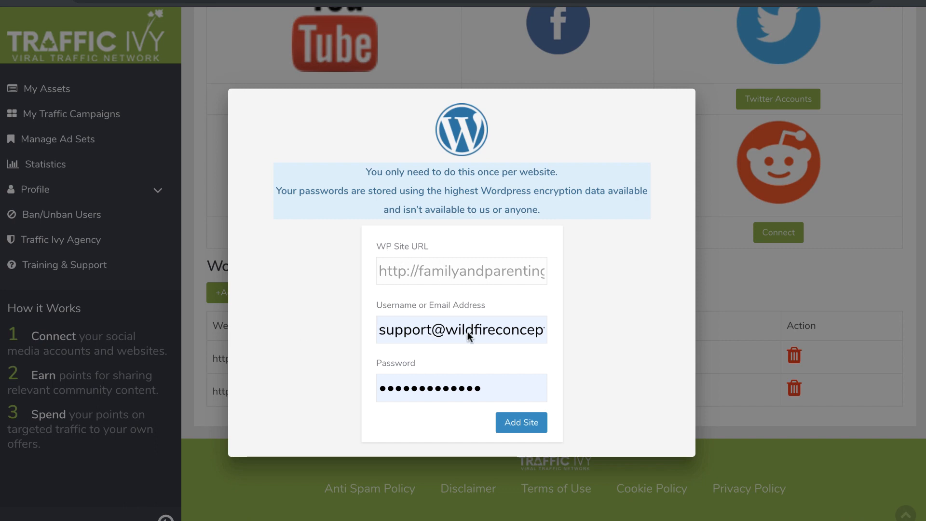
pyautogui.click(521, 423)
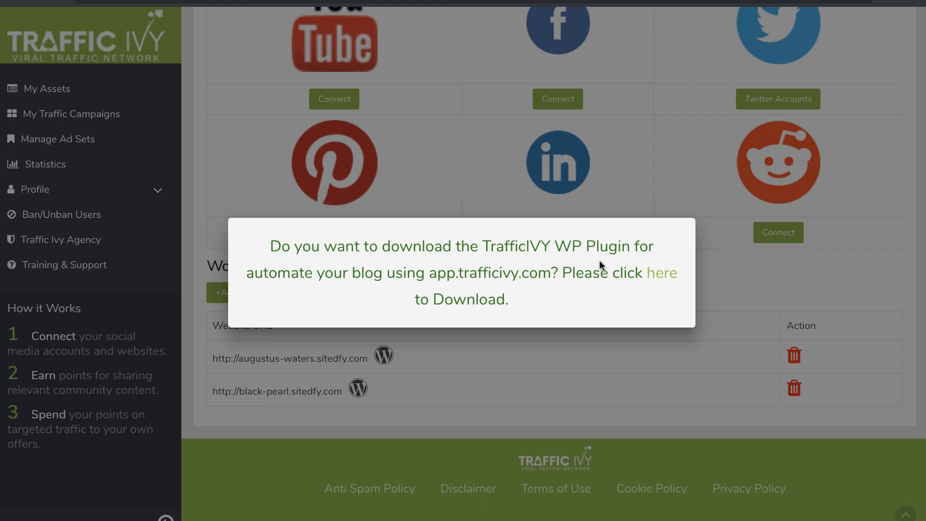
pyautogui.moveTo(535, 314)
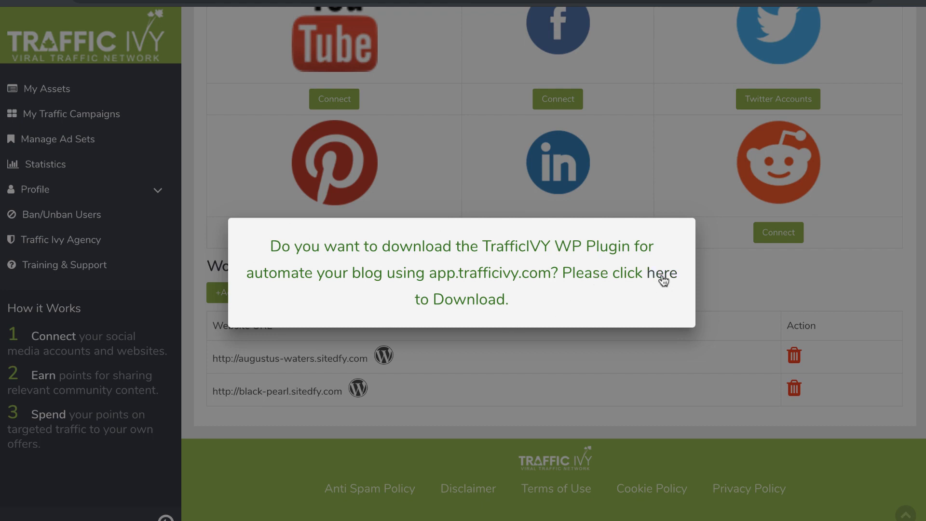
# Step: Download the TrafficIVY WP Plugin from the prompt's 'here' link
pyautogui.click(662, 272)
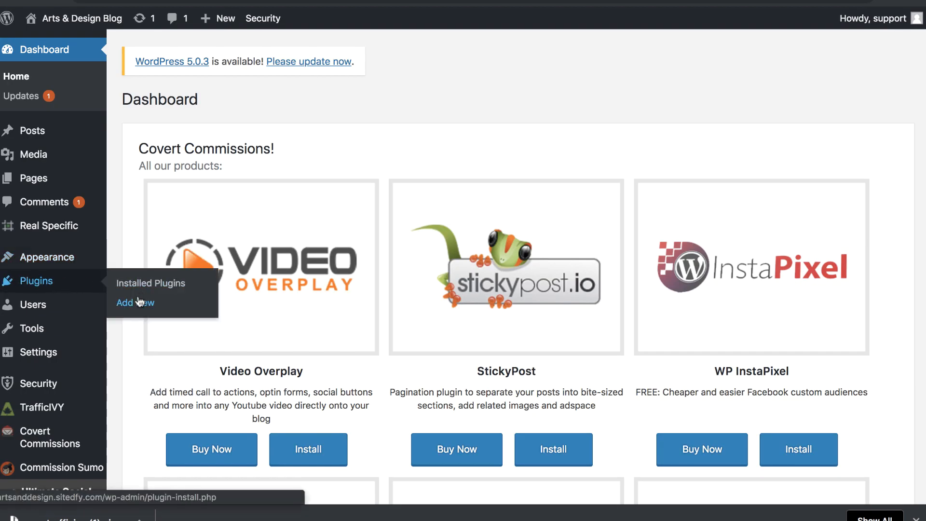
# Step: Start uploading the downloaded plugin zip via Plugins > Add New > Upload Plugin
pyautogui.click(135, 302)
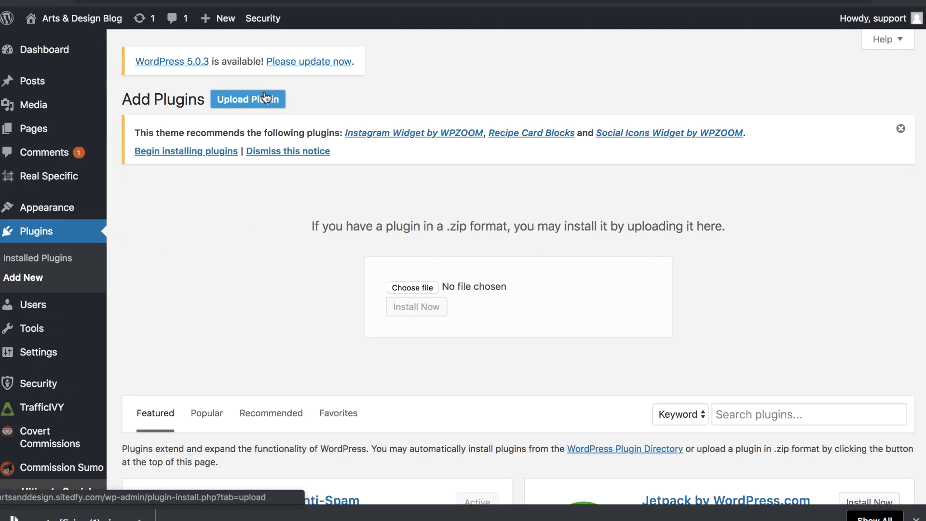
pyautogui.click(413, 288)
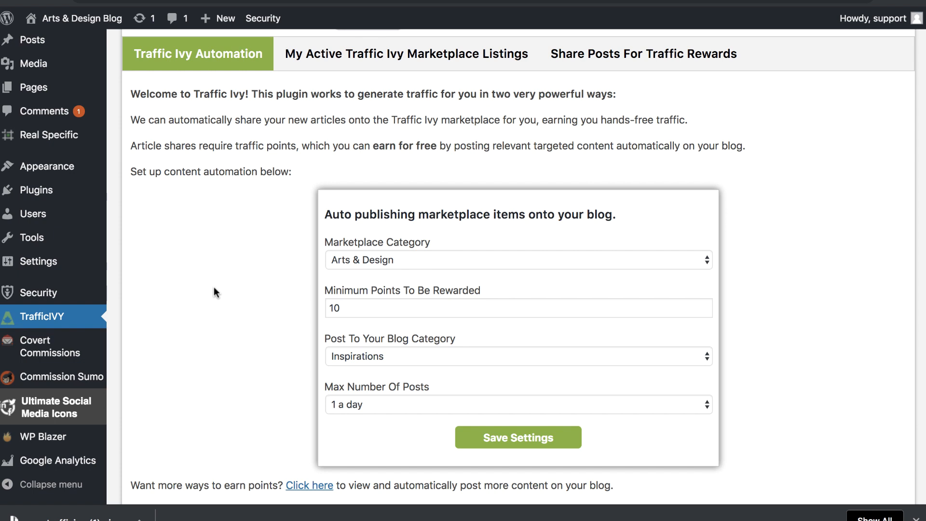
pyautogui.moveTo(453, 267)
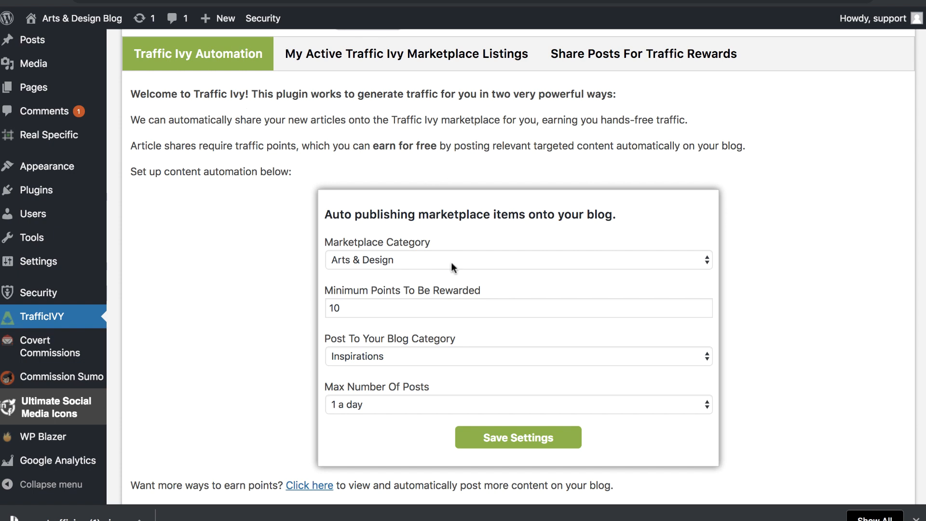
# Step: Keep Arts & Design marketplace items posting to Inspirations at one post a day and save the settings
pyautogui.click(517, 259)
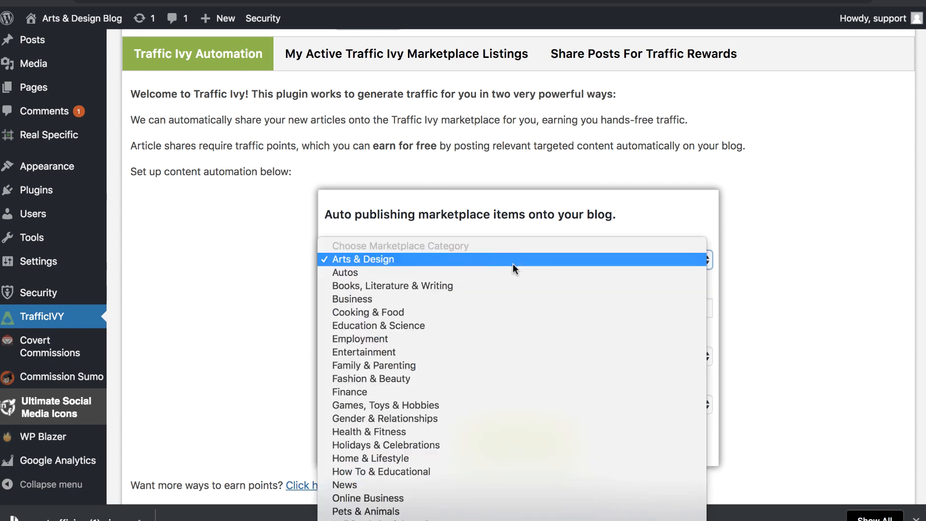
pyautogui.moveTo(537, 266)
pyautogui.write('10')
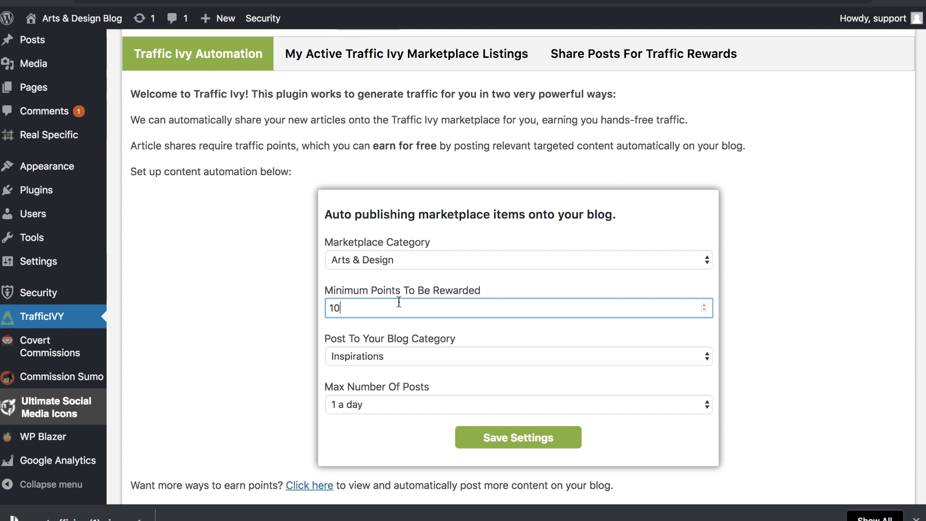
pyautogui.click(517, 356)
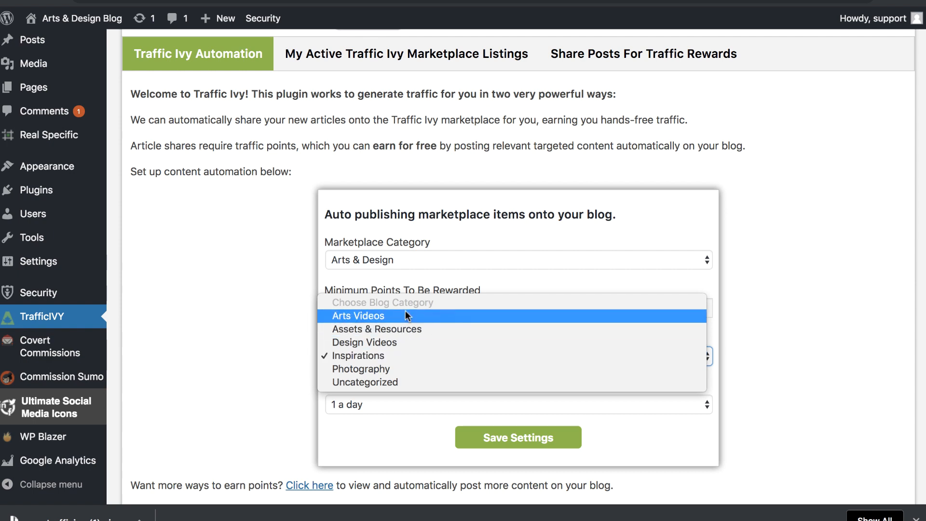
pyautogui.click(357, 355)
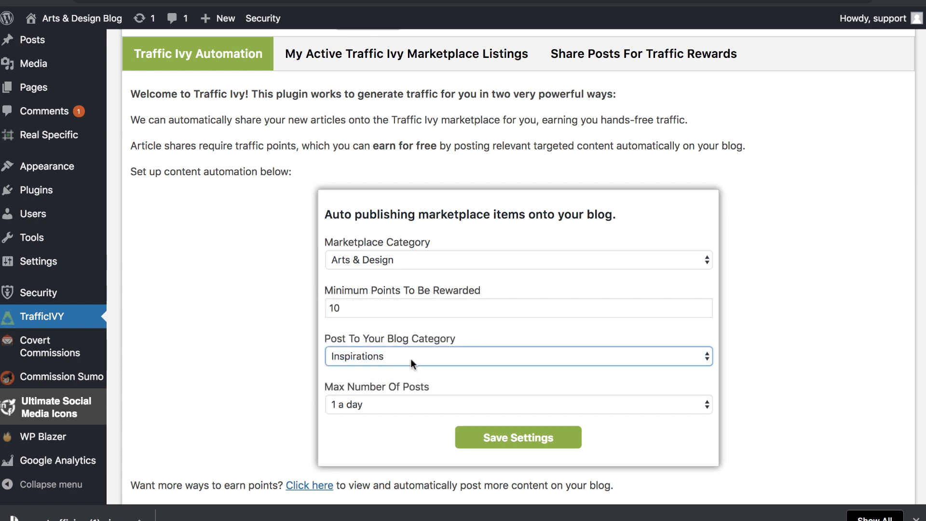
pyautogui.click(518, 404)
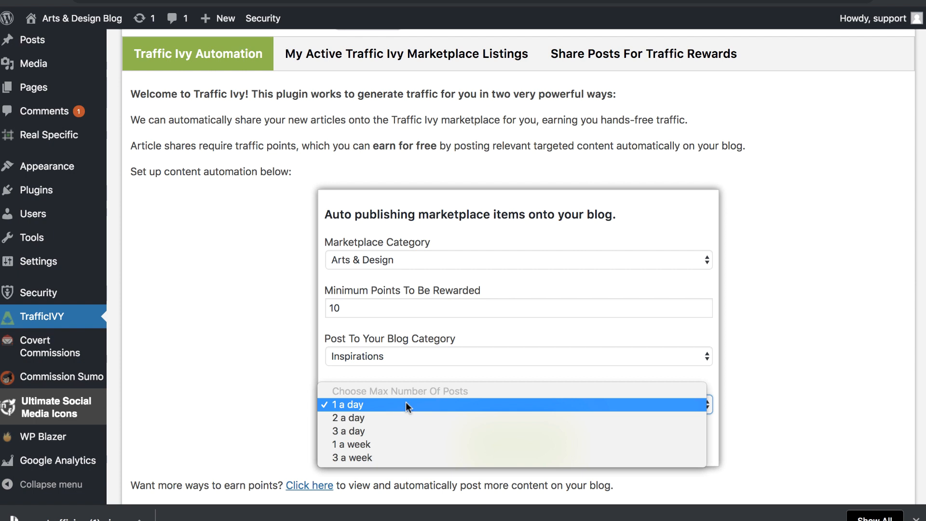
pyautogui.click(348, 404)
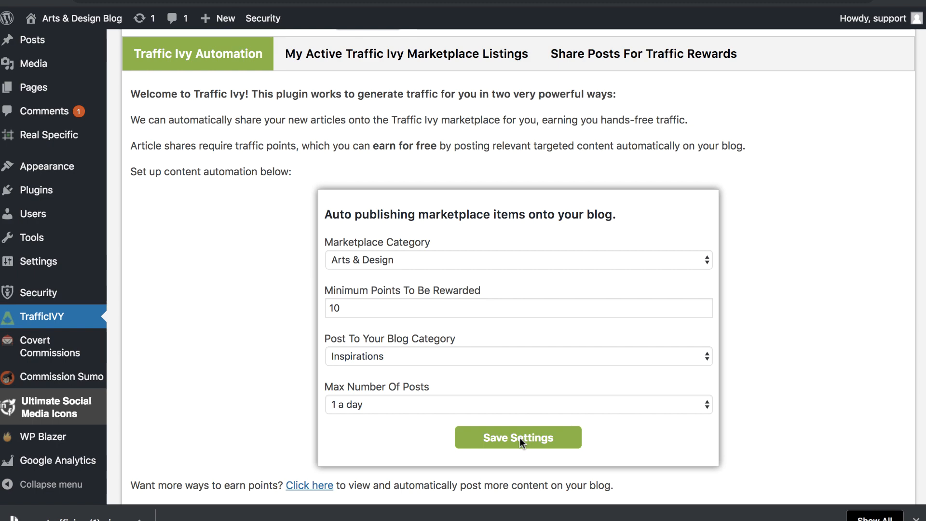
pyautogui.click(406, 53)
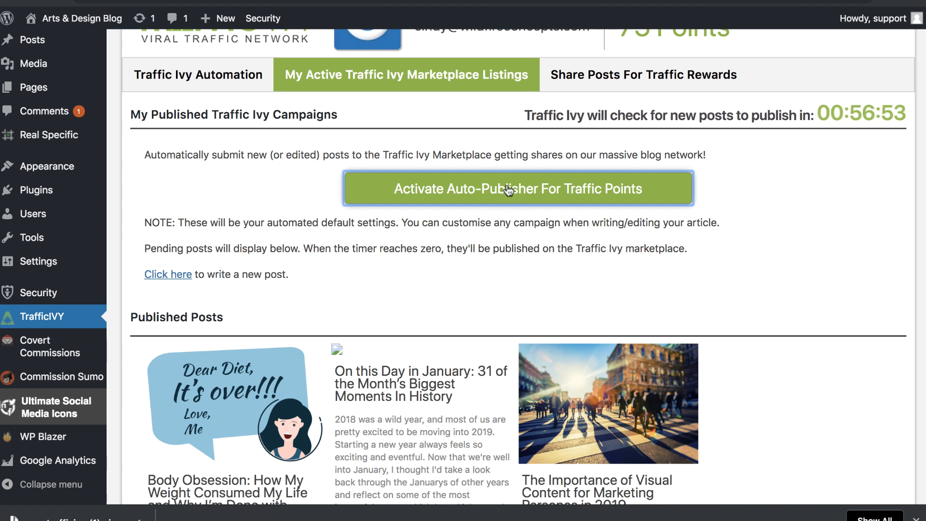
# Step: Activate the auto-publisher for traffic points and adjust the max points per share
pyautogui.click(517, 188)
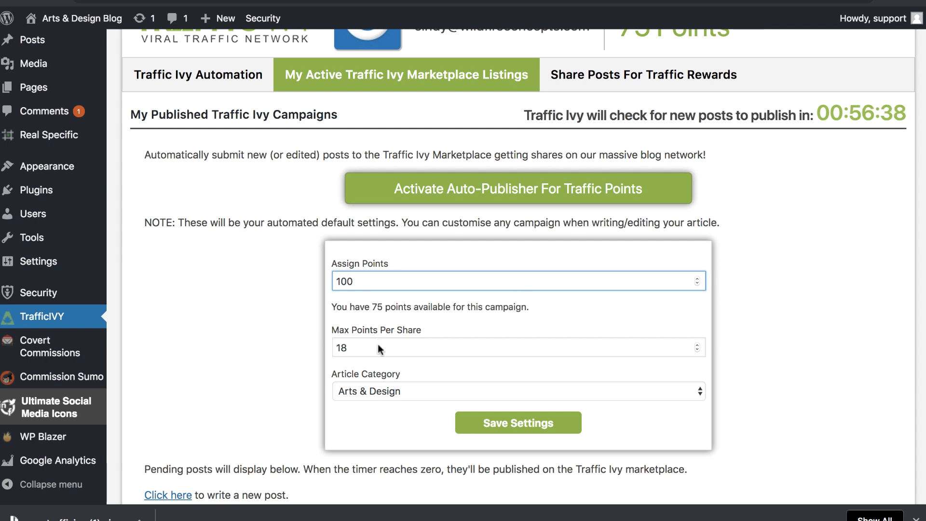
pyautogui.click(517, 391)
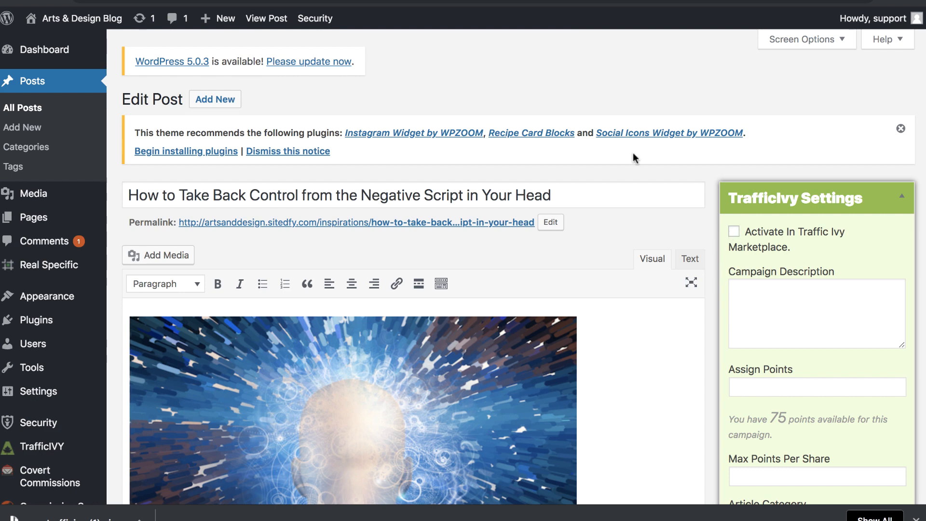
pyautogui.moveTo(742, 232)
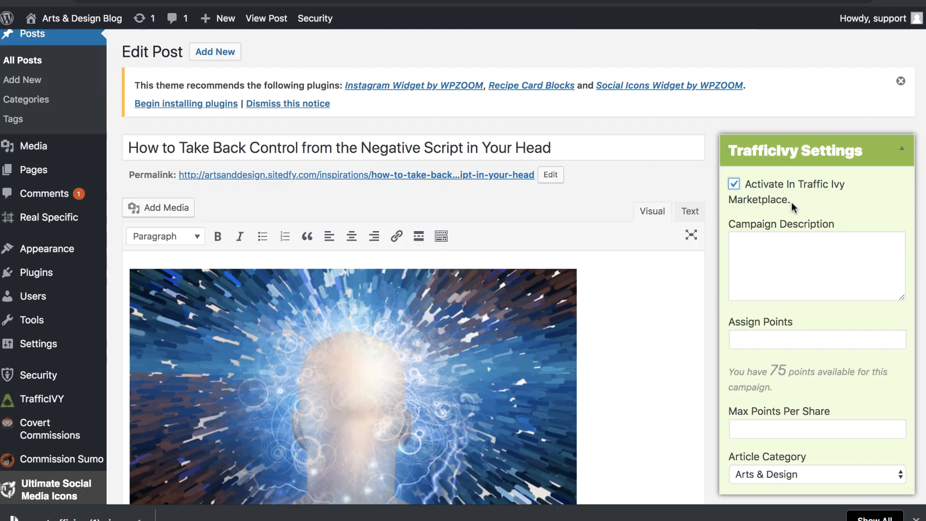
pyautogui.moveTo(762, 306)
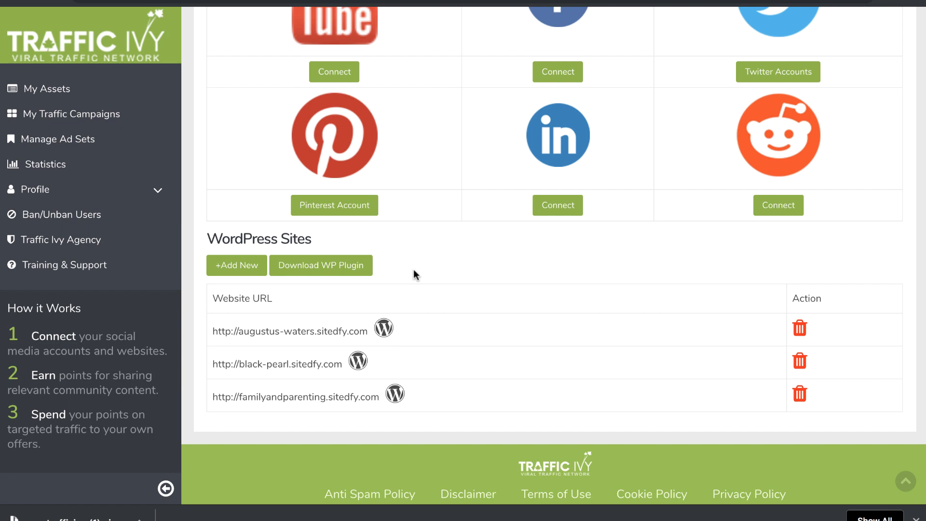
pyautogui.moveTo(133, 227)
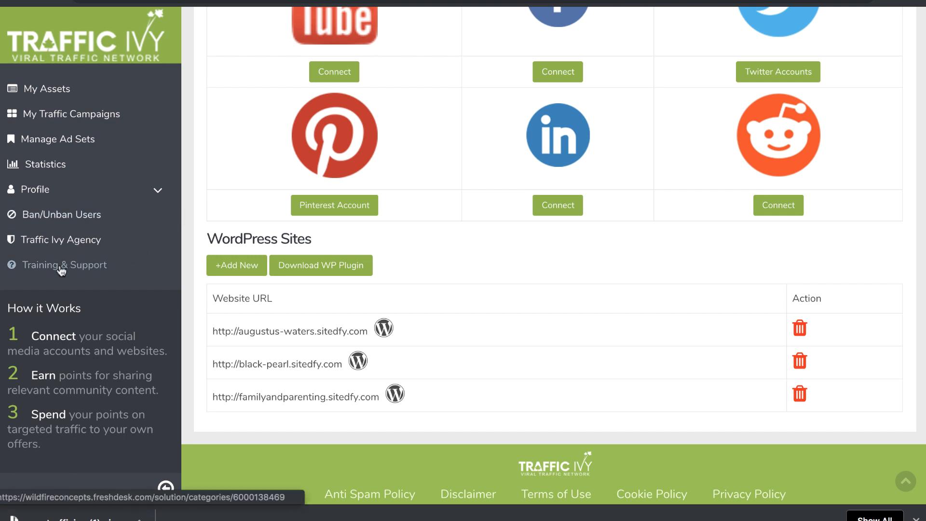
pyautogui.moveTo(103, 267)
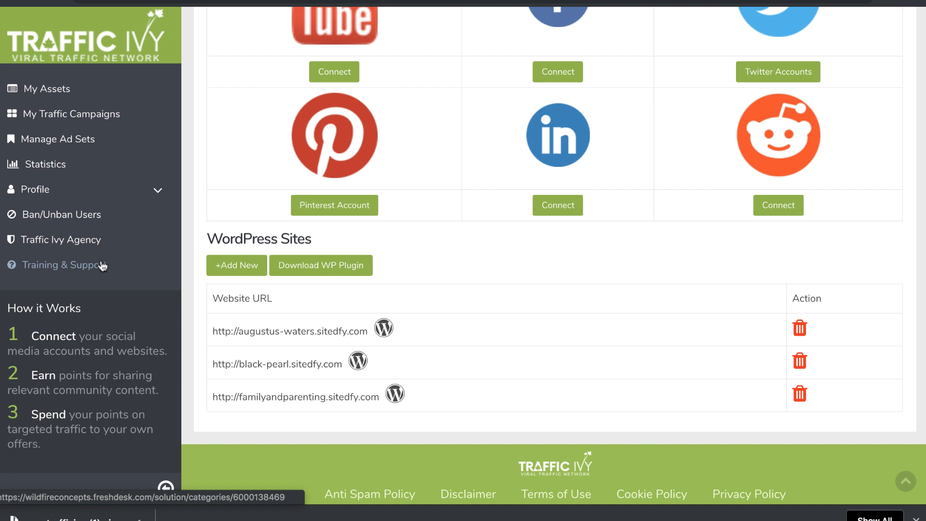
pyautogui.moveTo(102, 265)
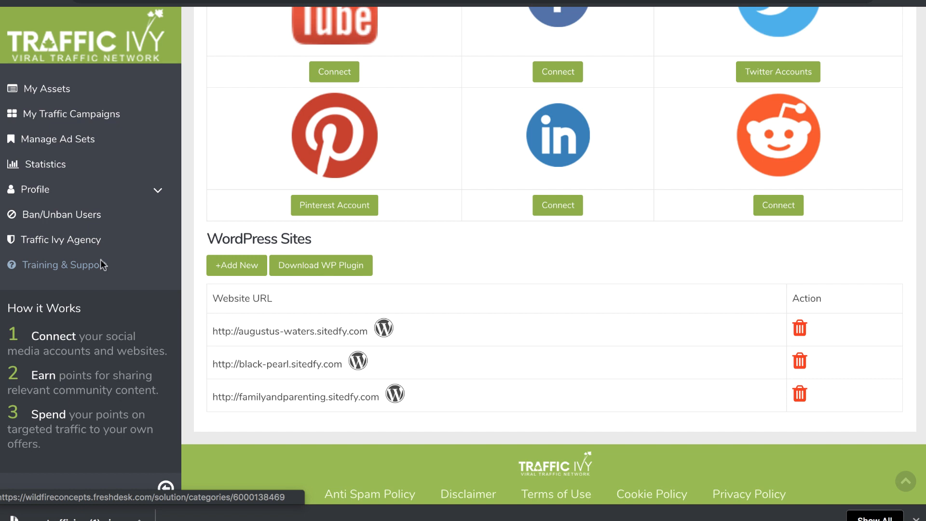